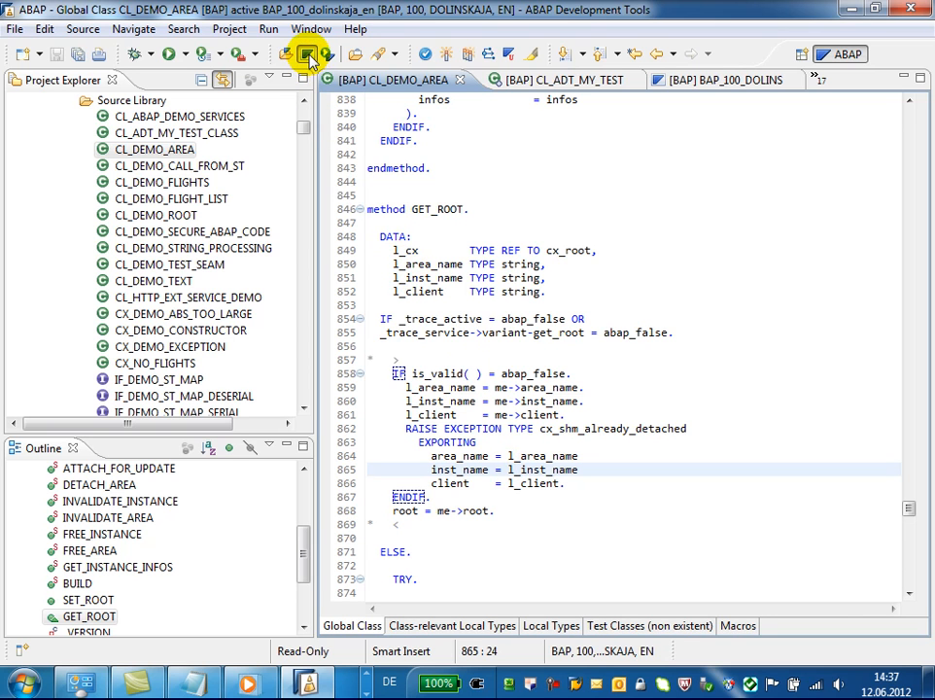
Launch SAP GUI for the project and run transaction SE09 in an editor tab.
left_click(307, 53)
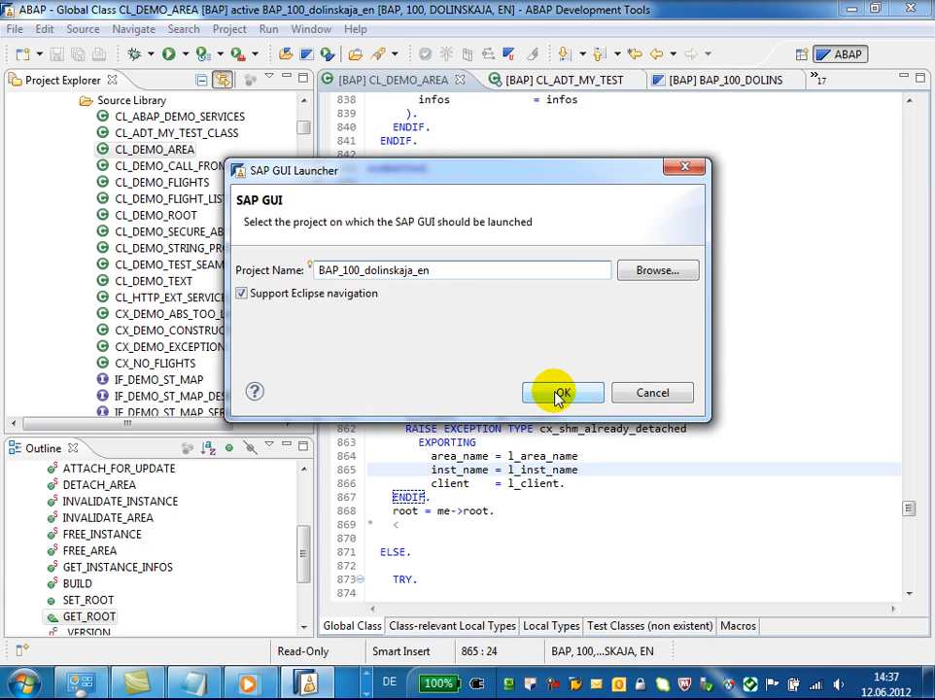
left_click(561, 392)
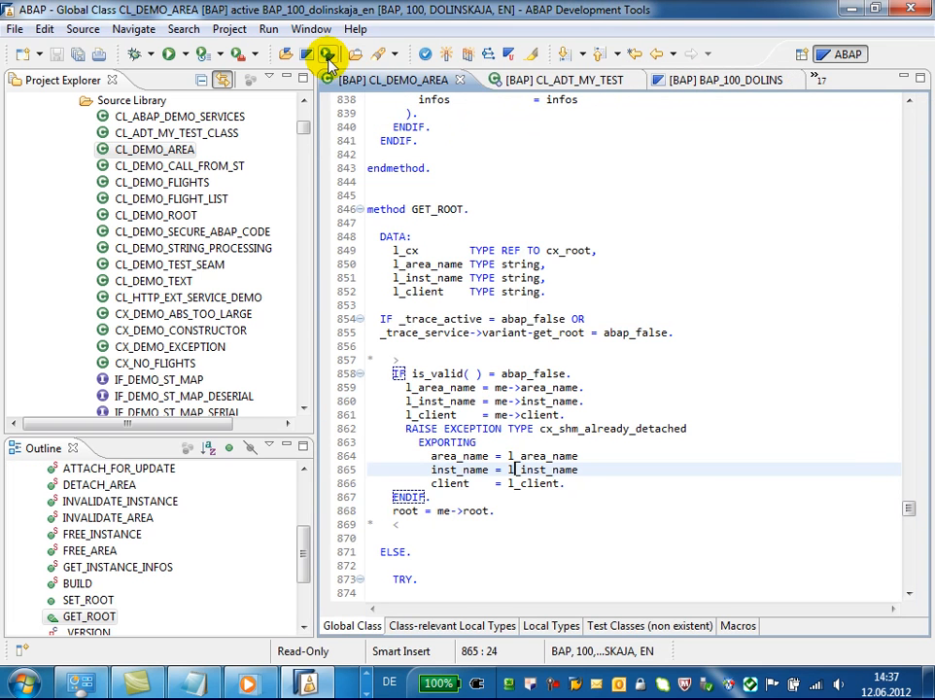
left_click(326, 54)
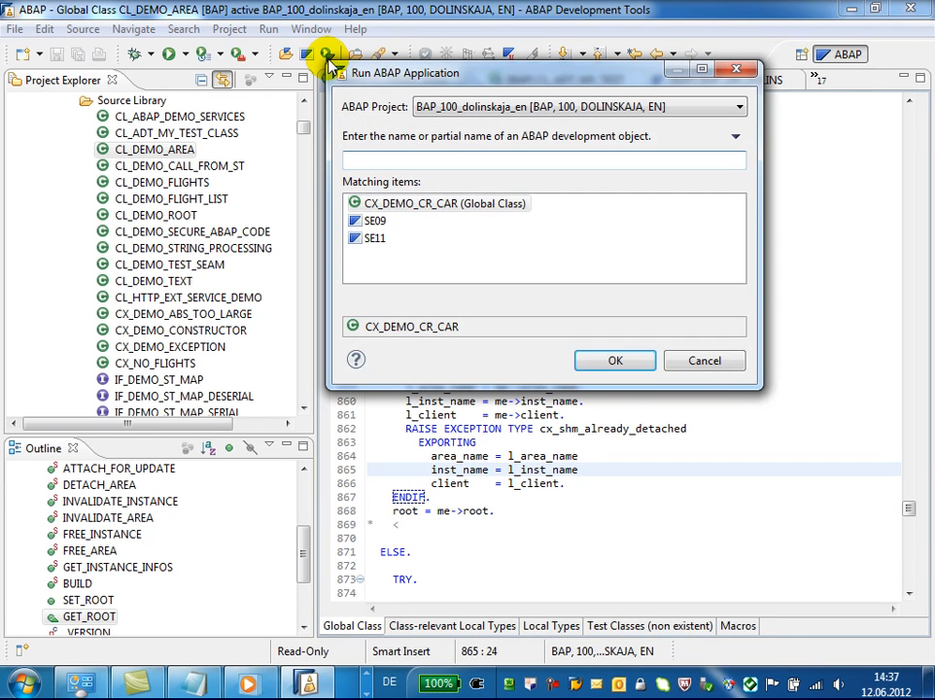
type("s")
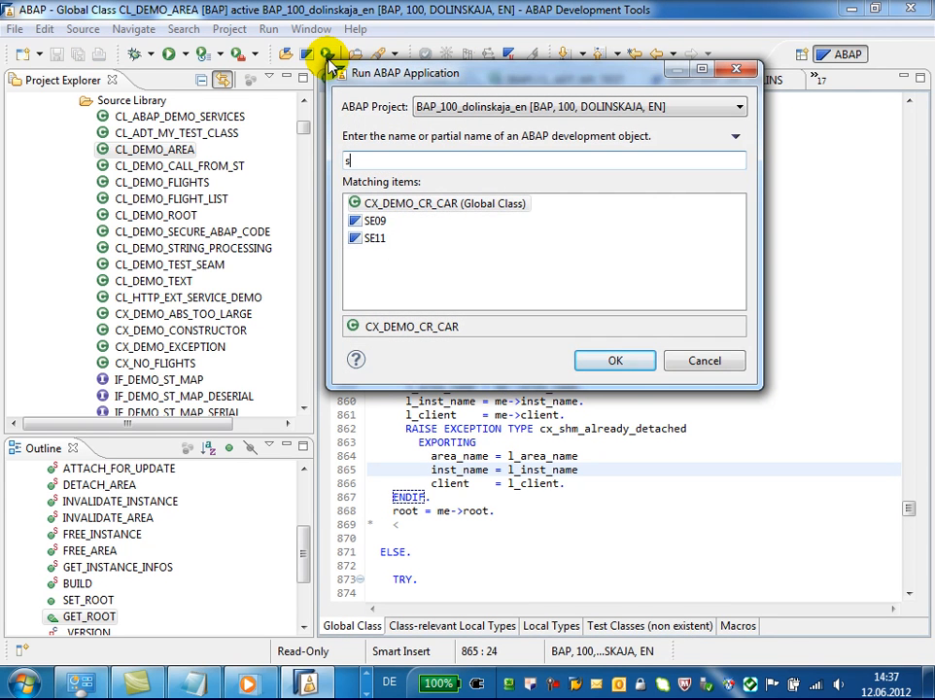
type("e09")
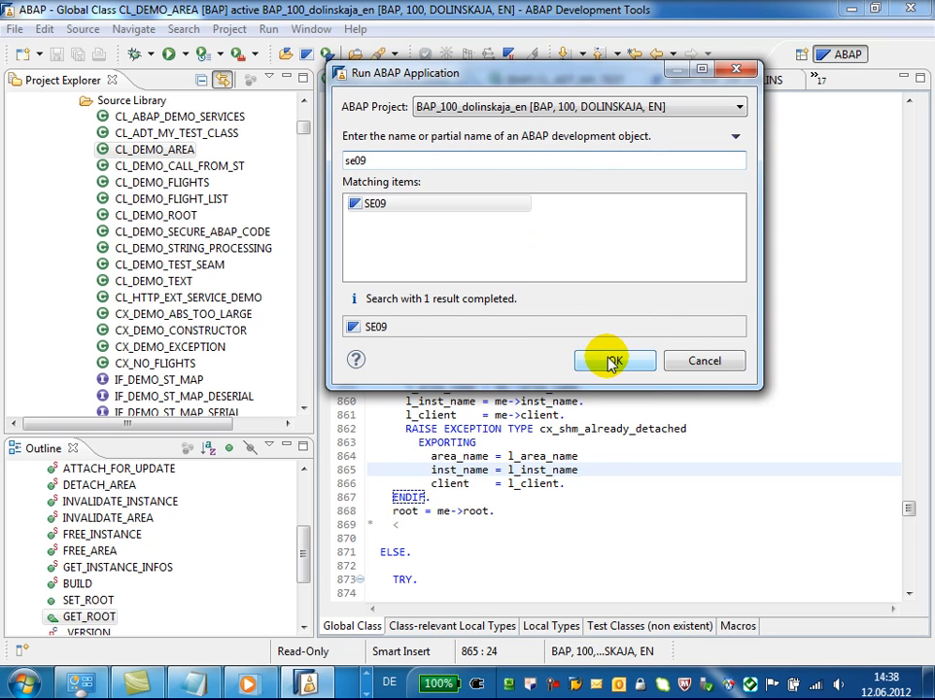
left_click(615, 360)
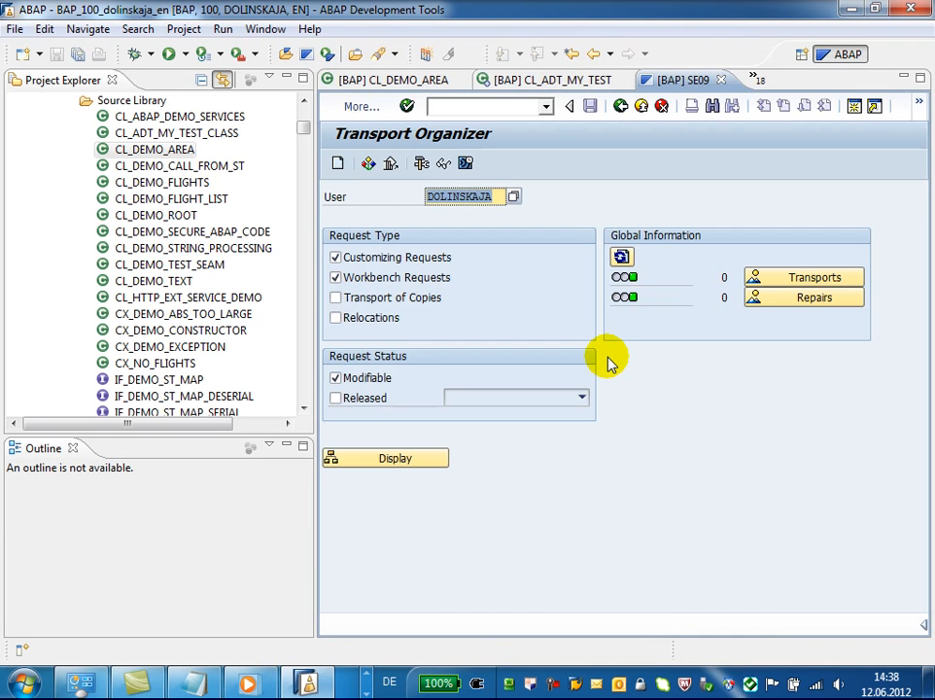
Display modifiable requests and expand BAPK099794 down to its Class (ABAP Objects) entry.
left_click(395, 458)
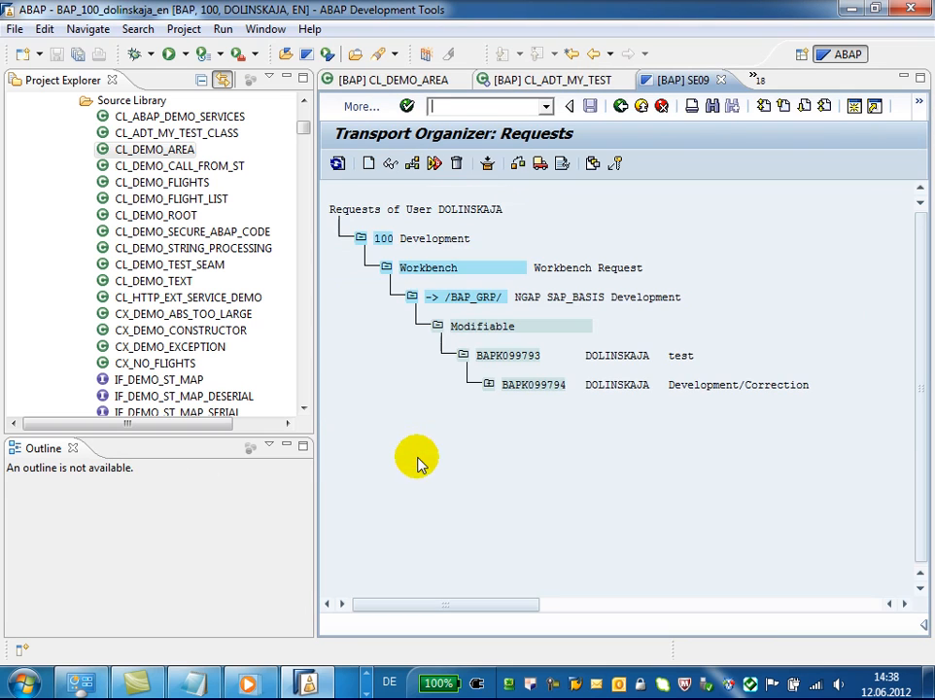
left_click(489, 384)
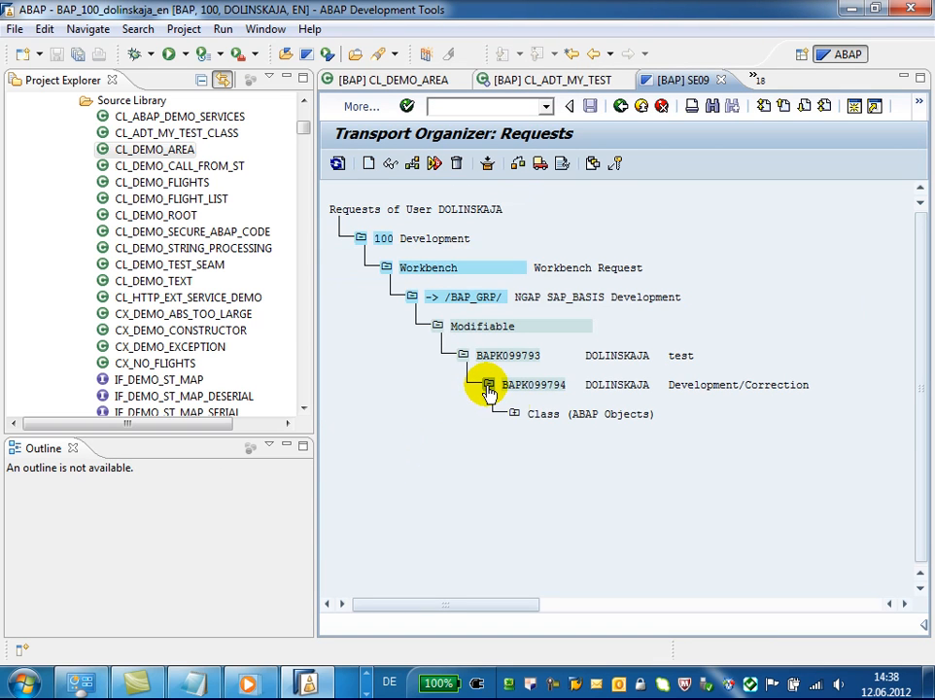
left_click(489, 383)
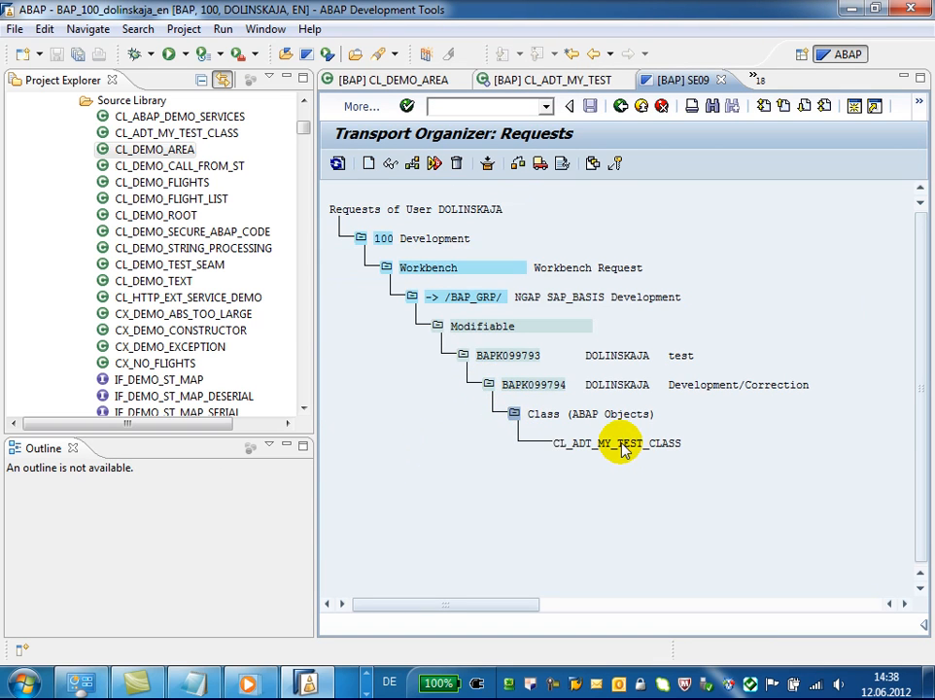
Open the CL_ADT_MY_TEST_CLASS source, then run CL_DEMO_AREA as an ABAP Application.
double_click(616, 442)
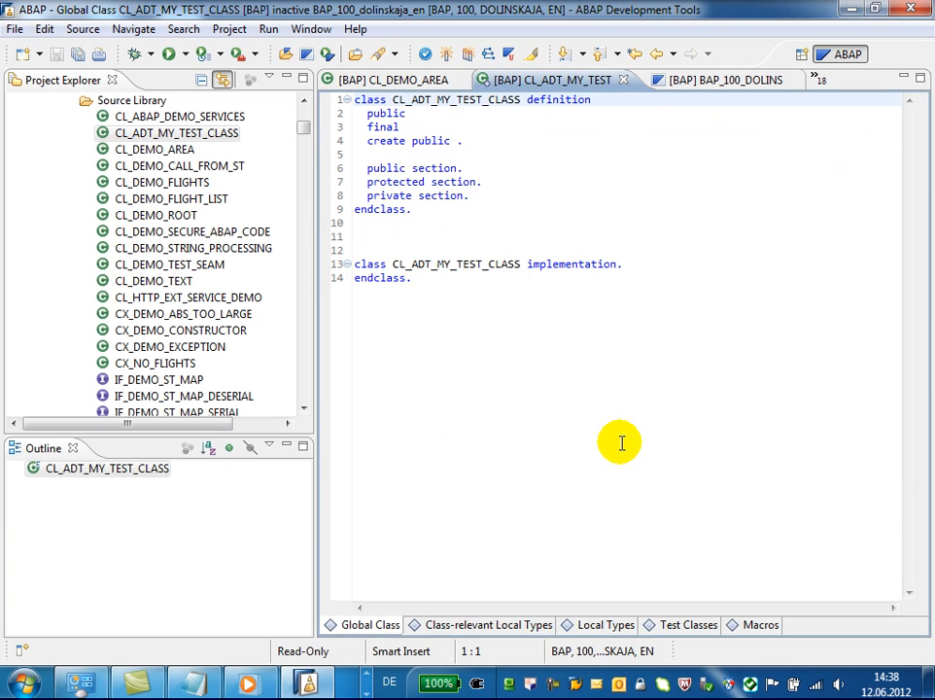
mouse_move(479, 318)
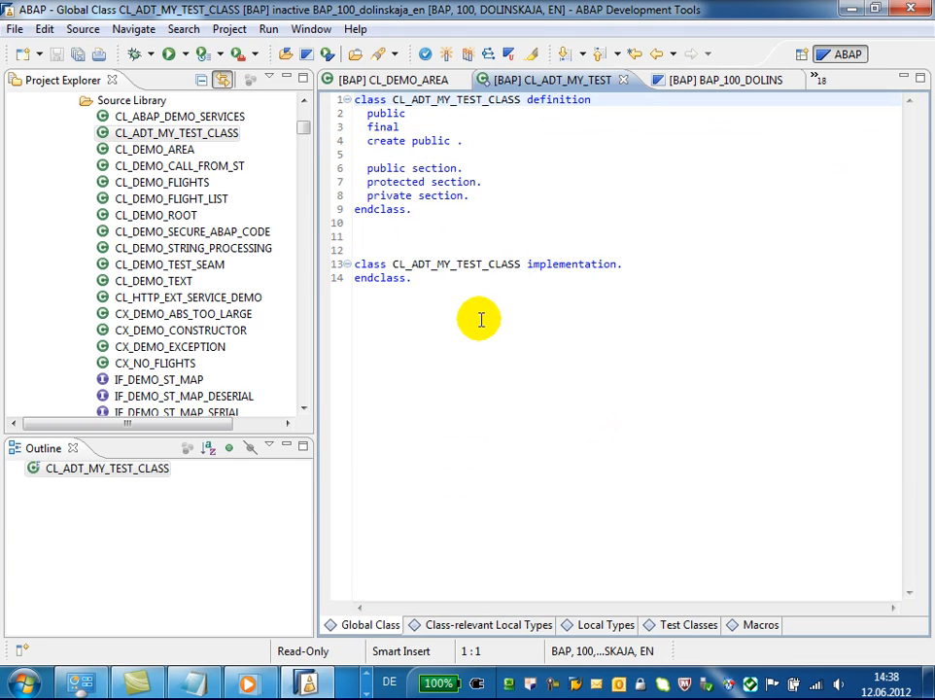
right_click(153, 148)
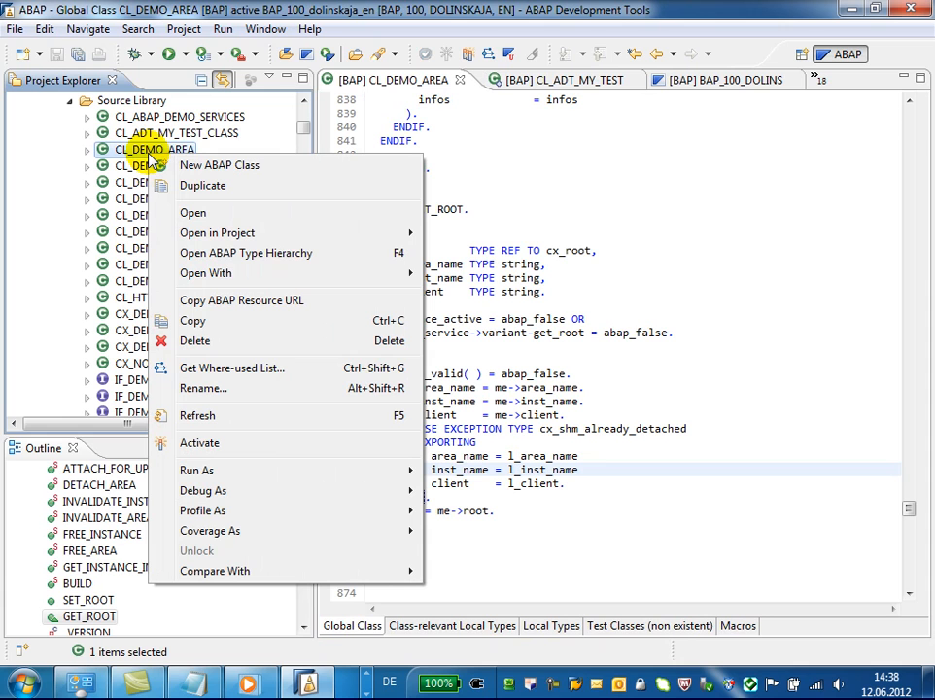
mouse_move(311, 387)
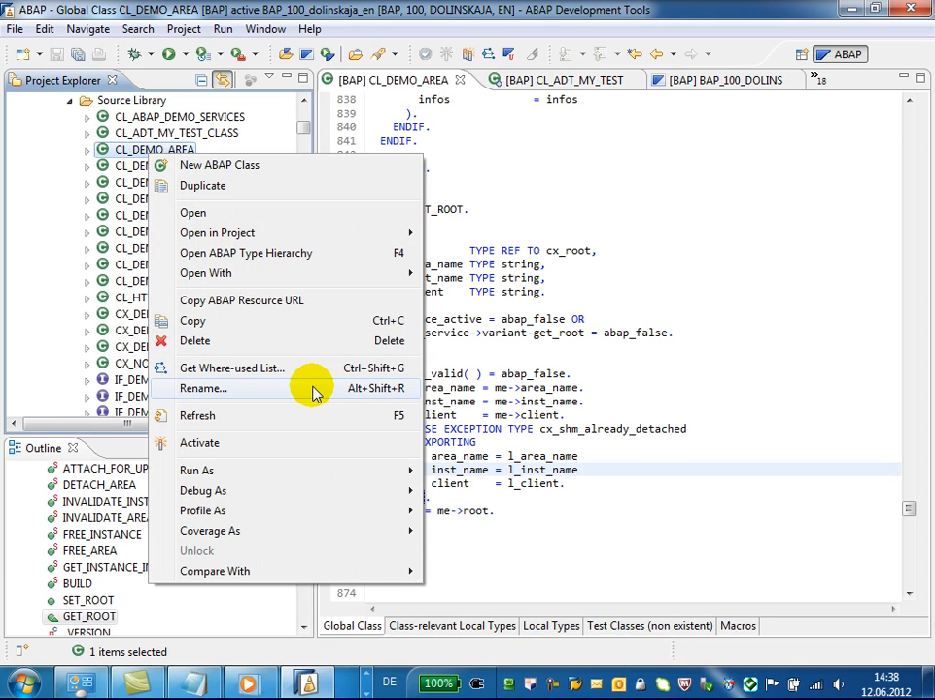
mouse_move(196, 470)
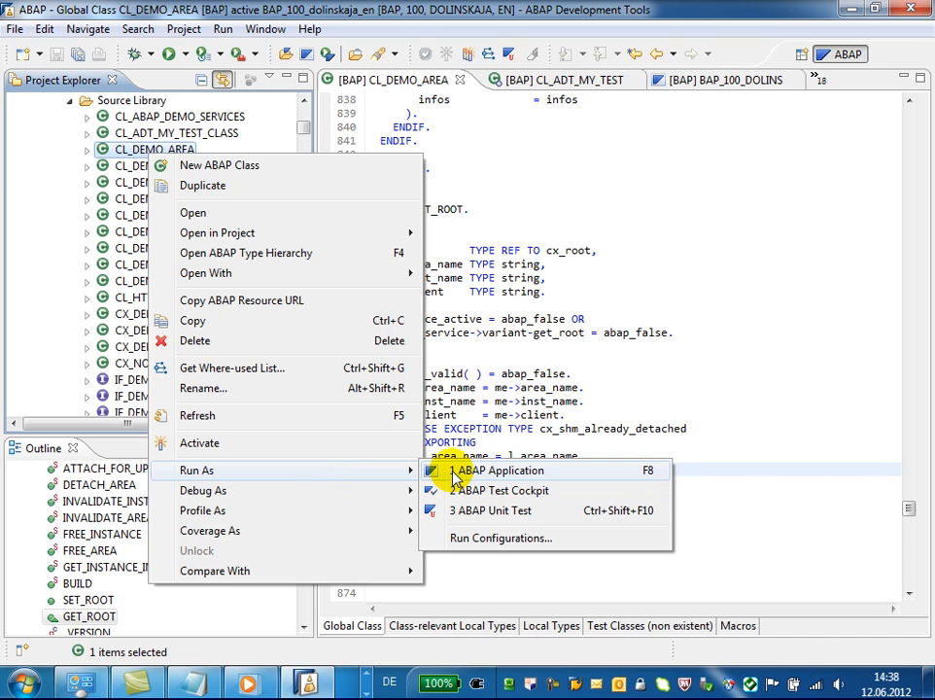
left_click(503, 470)
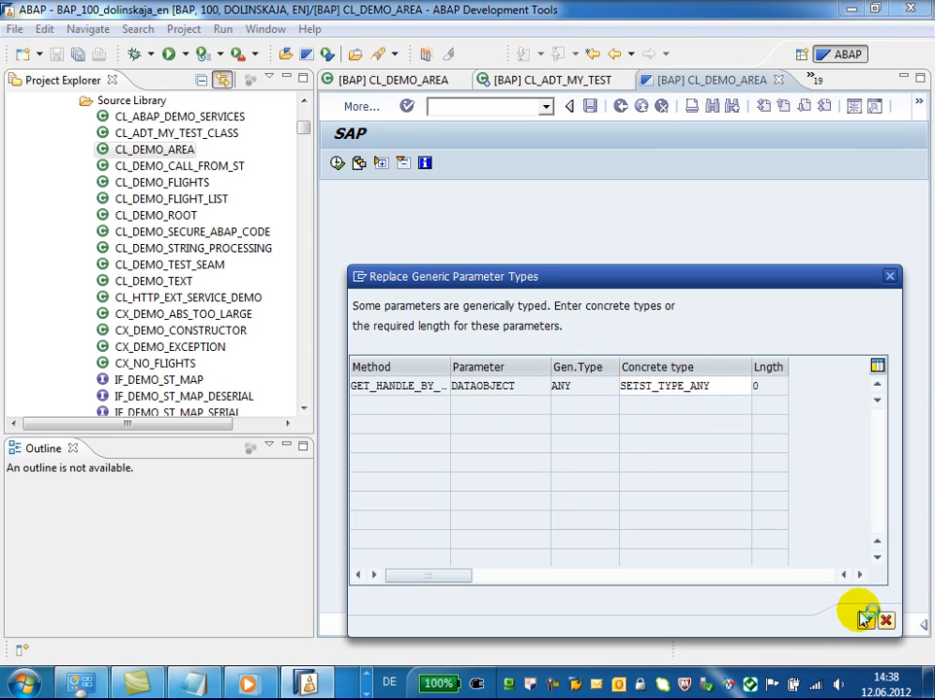
Accept the generic parameter types, then enter /nse80 to open the Object Navigator.
left_click(864, 619)
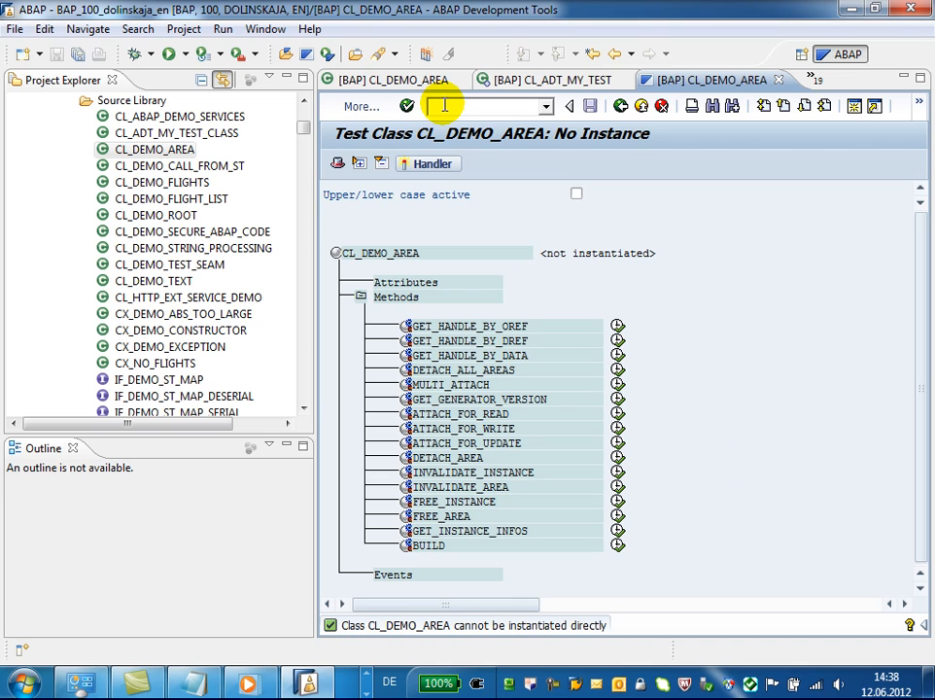
type("/nse80")
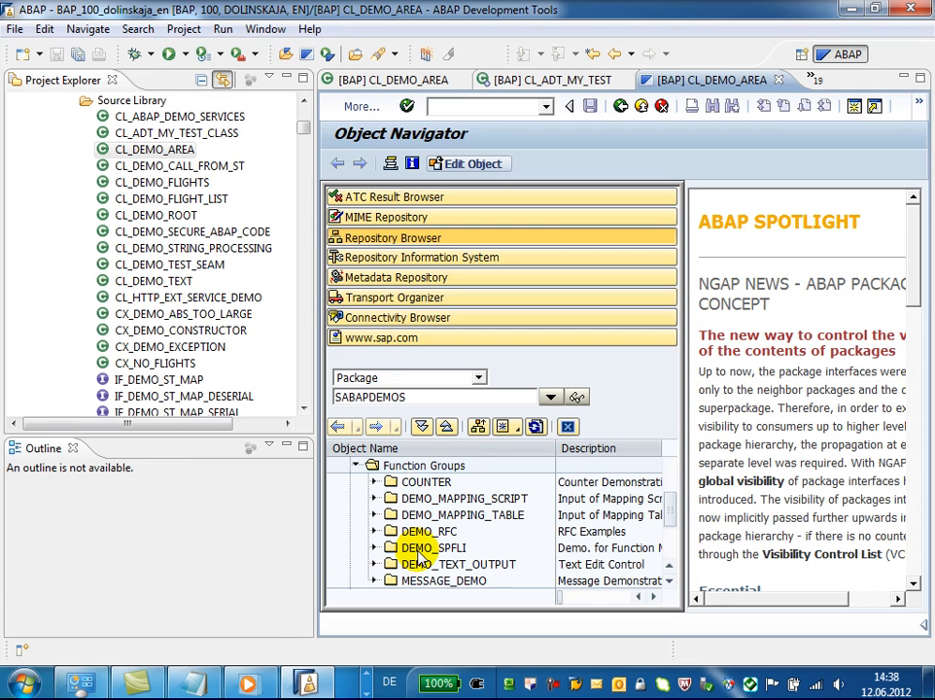
Open function group DEMO_SPFLI and select table type SPFLI_TAB under Dictionary > Table Types.
double_click(428, 547)
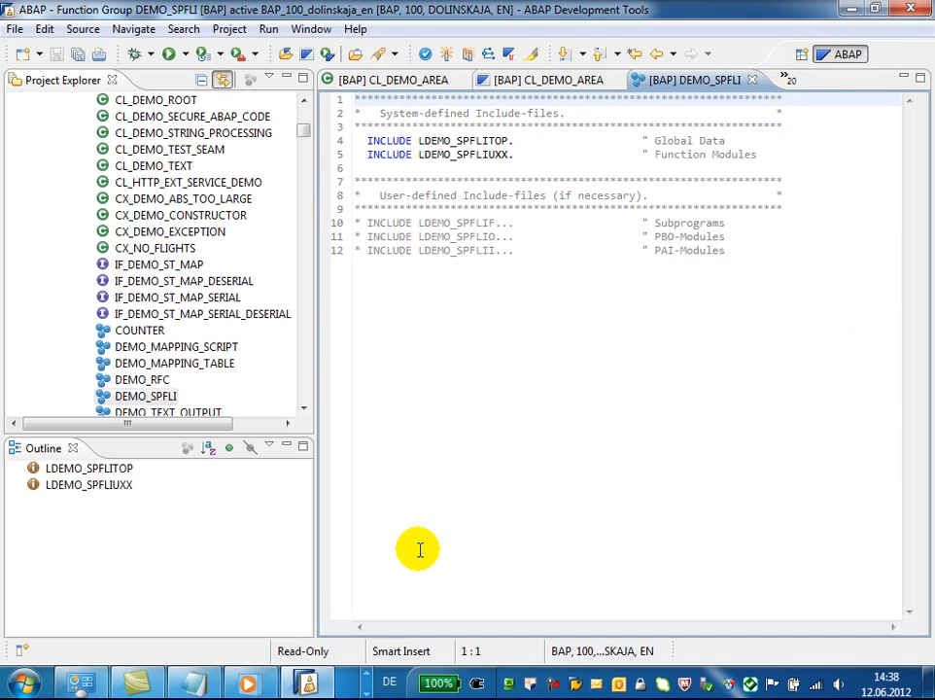
mouse_move(451, 444)
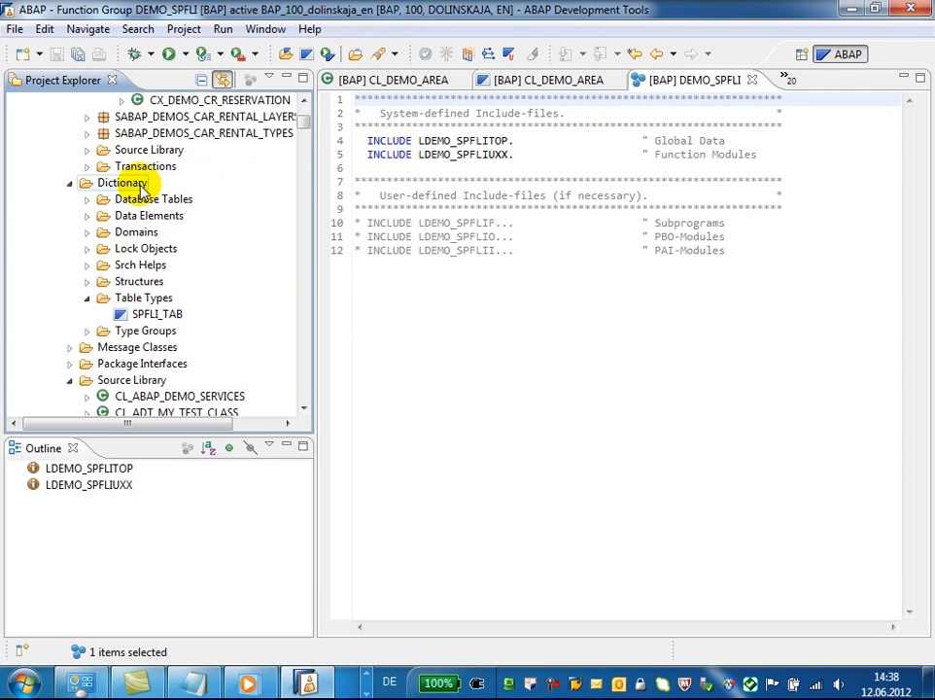
left_click(157, 313)
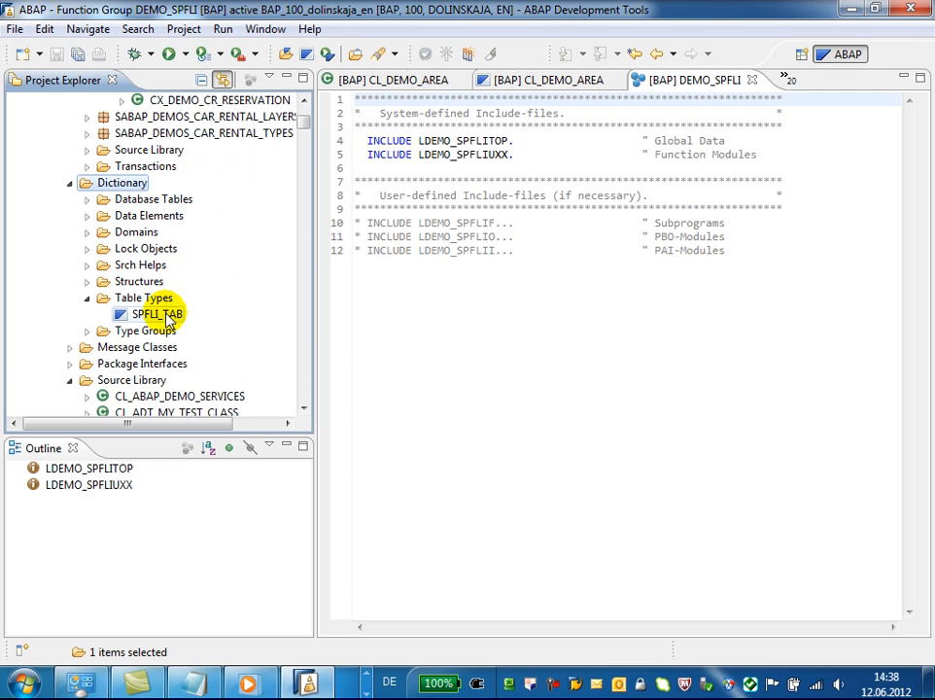
Display table type SPFLI_TAB with line type SPFLI, then open the SABAPDEMOS package overview.
double_click(154, 314)
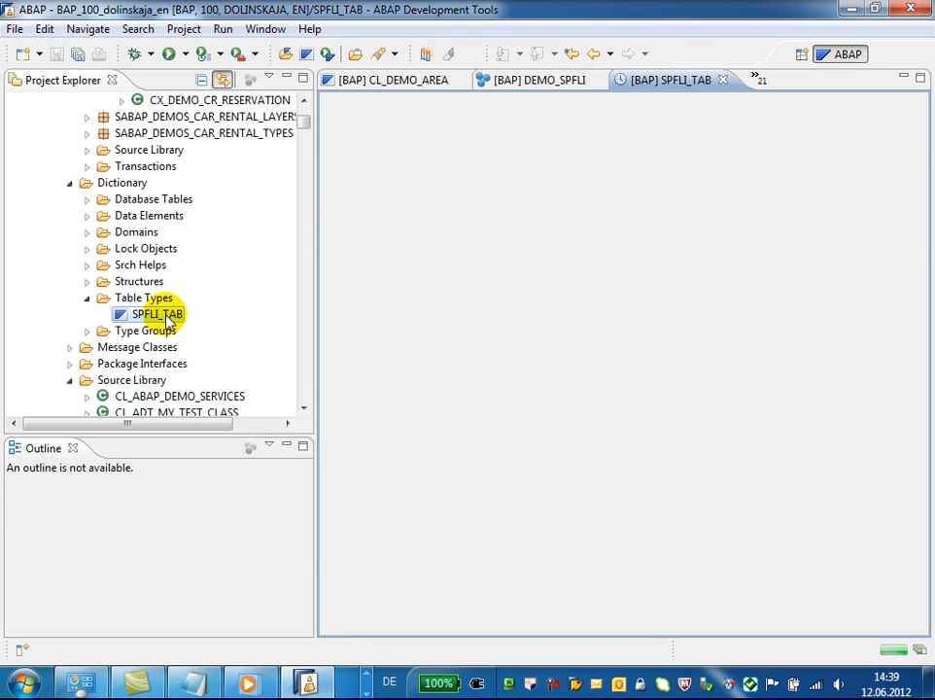
double_click(153, 314)
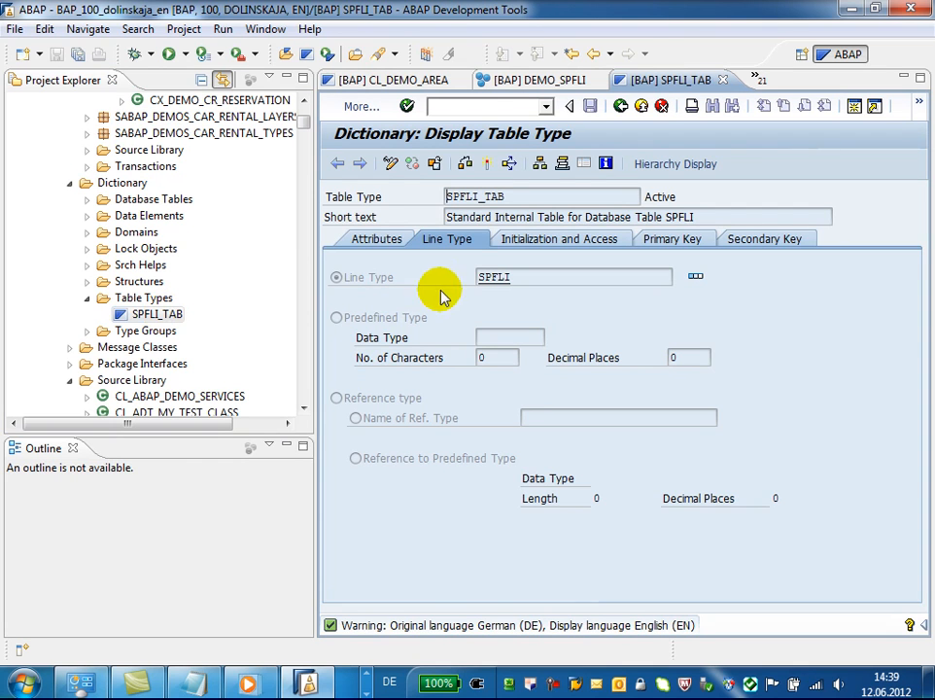
left_click(375, 238)
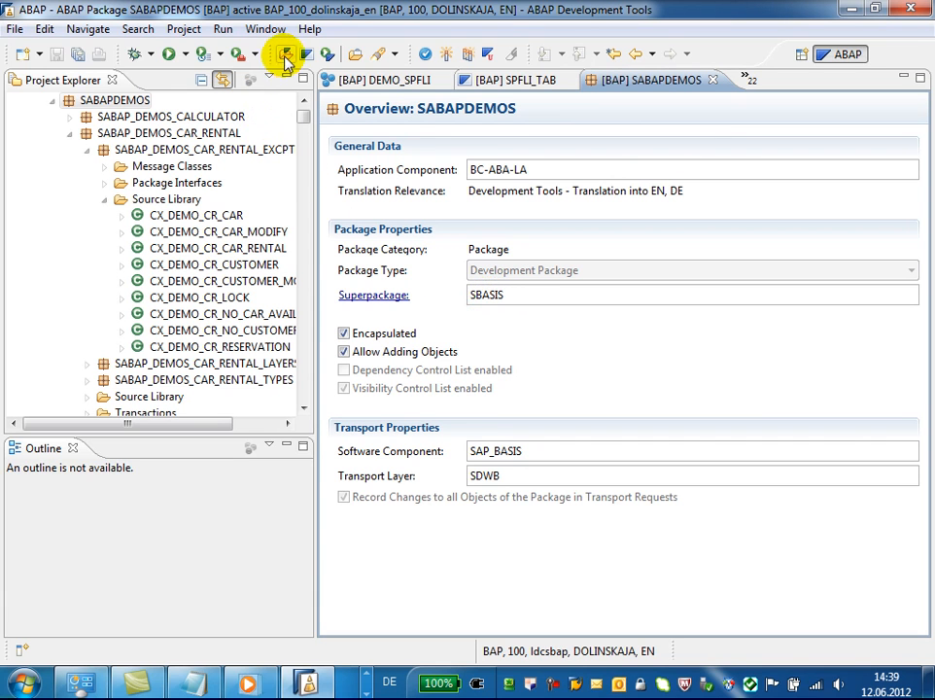
Search for demo_s and run transaction DEMO_SCREEN_FLOW as an ABAP application.
left_click(327, 54)
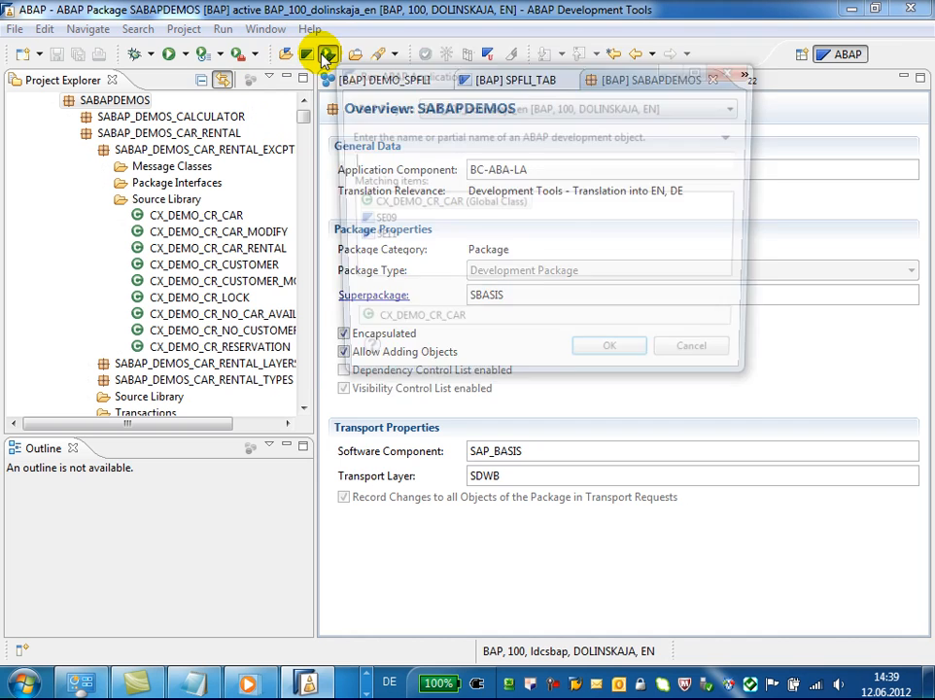
type("demo_s")
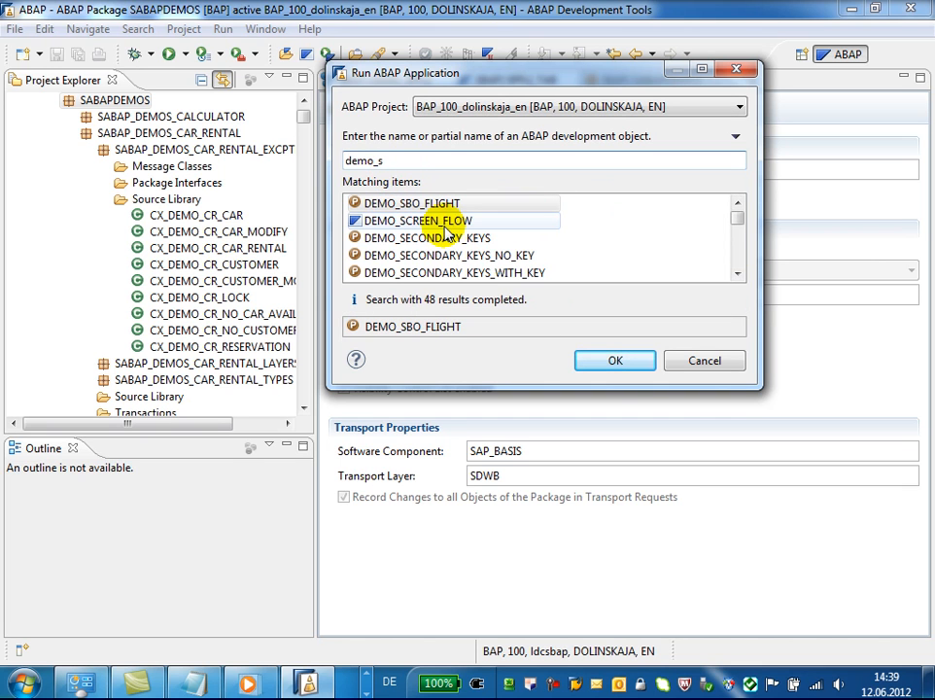
left_click(614, 359)
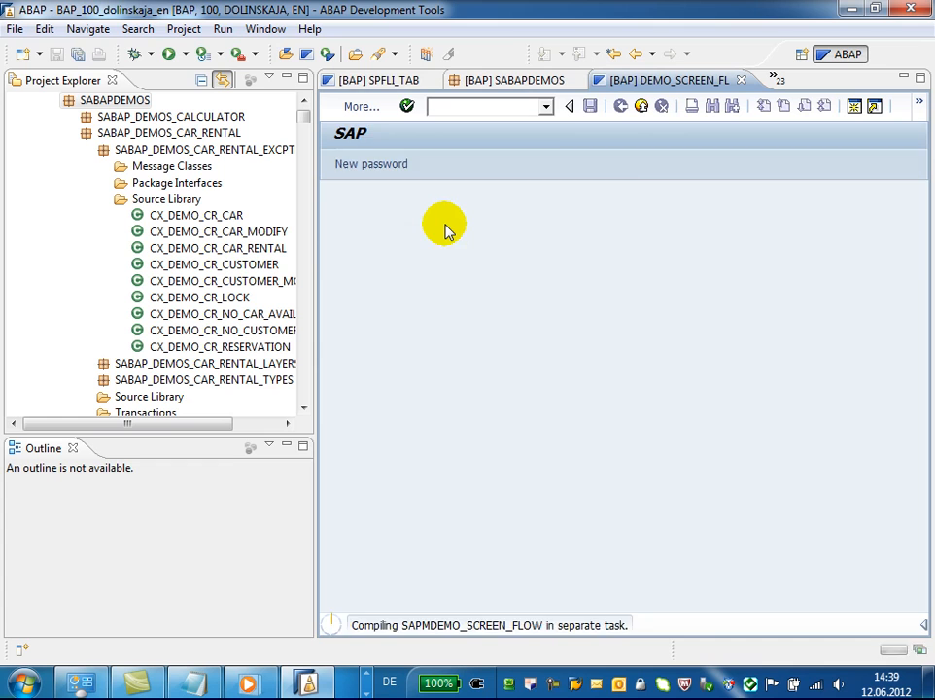